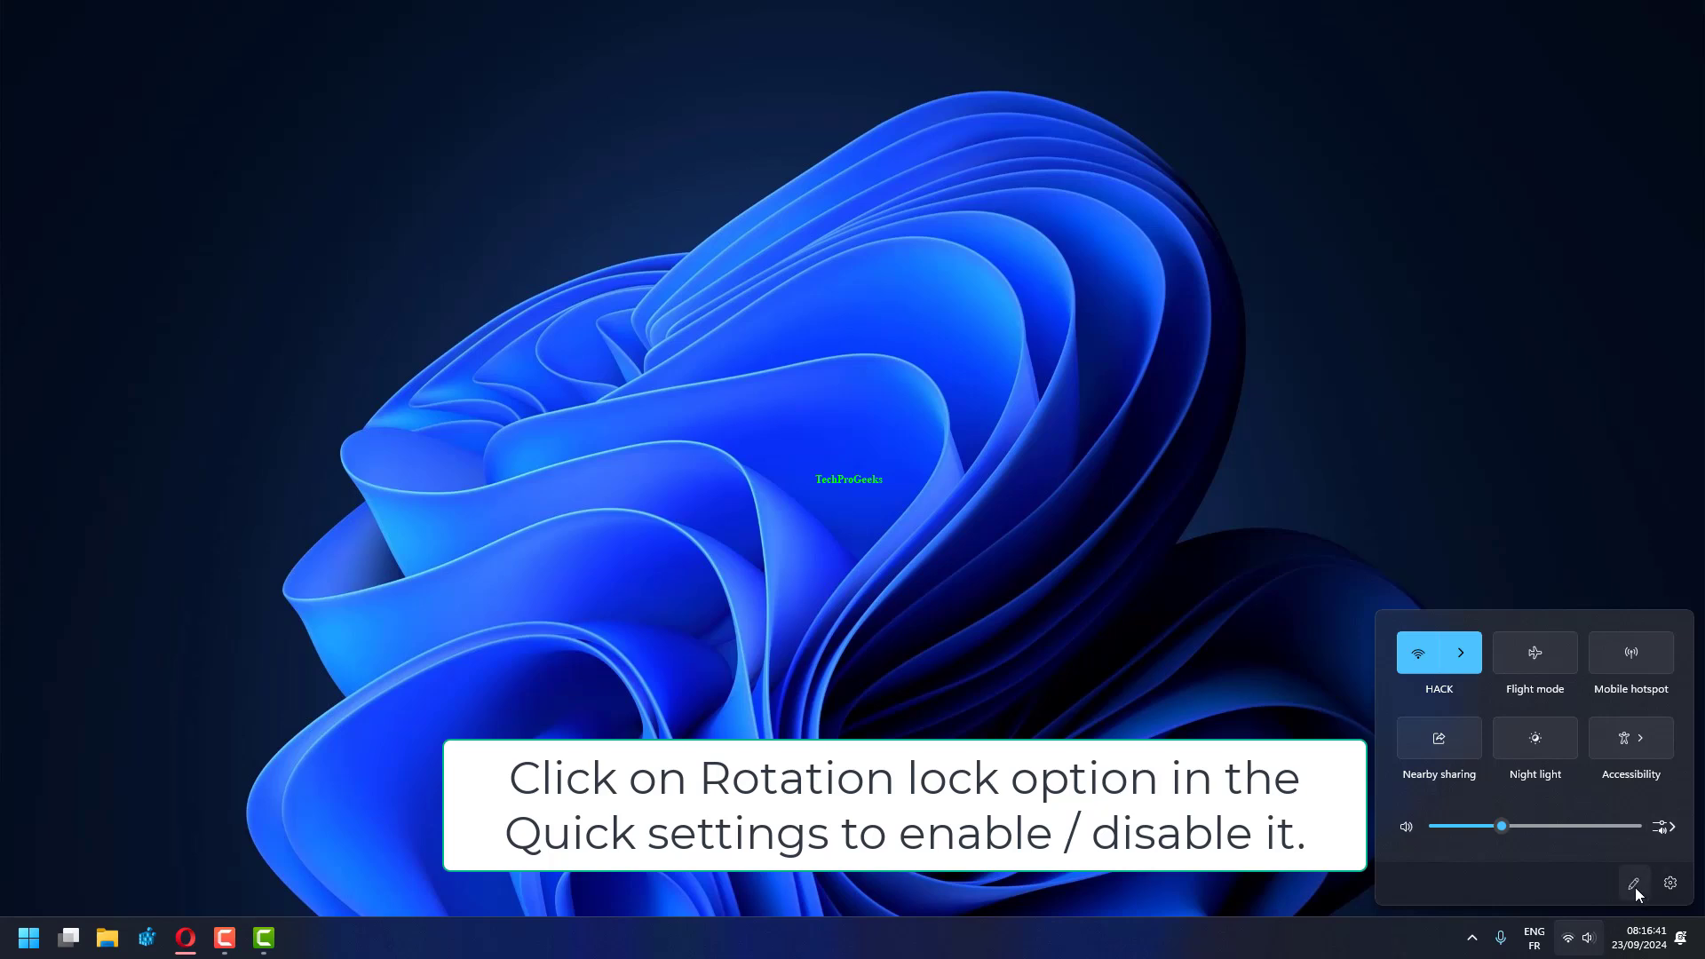
- Enter Quick Settings edit mode to customise which tiles appear
click(1634, 882)
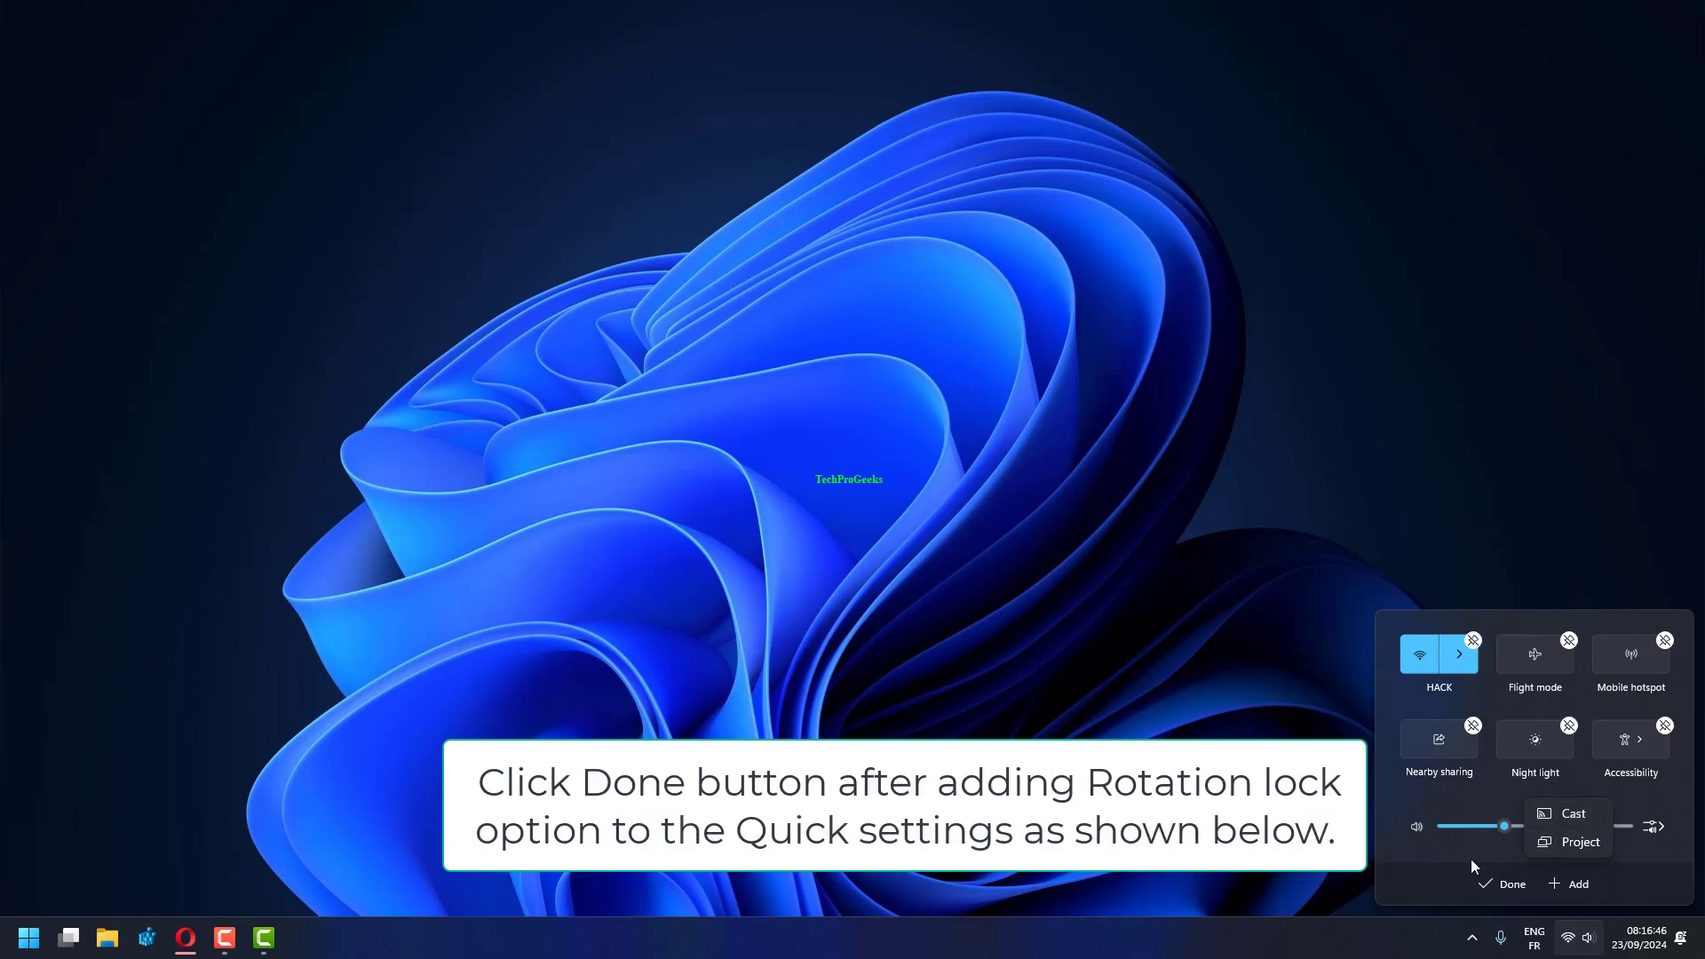
mouse_move(1062, 708)
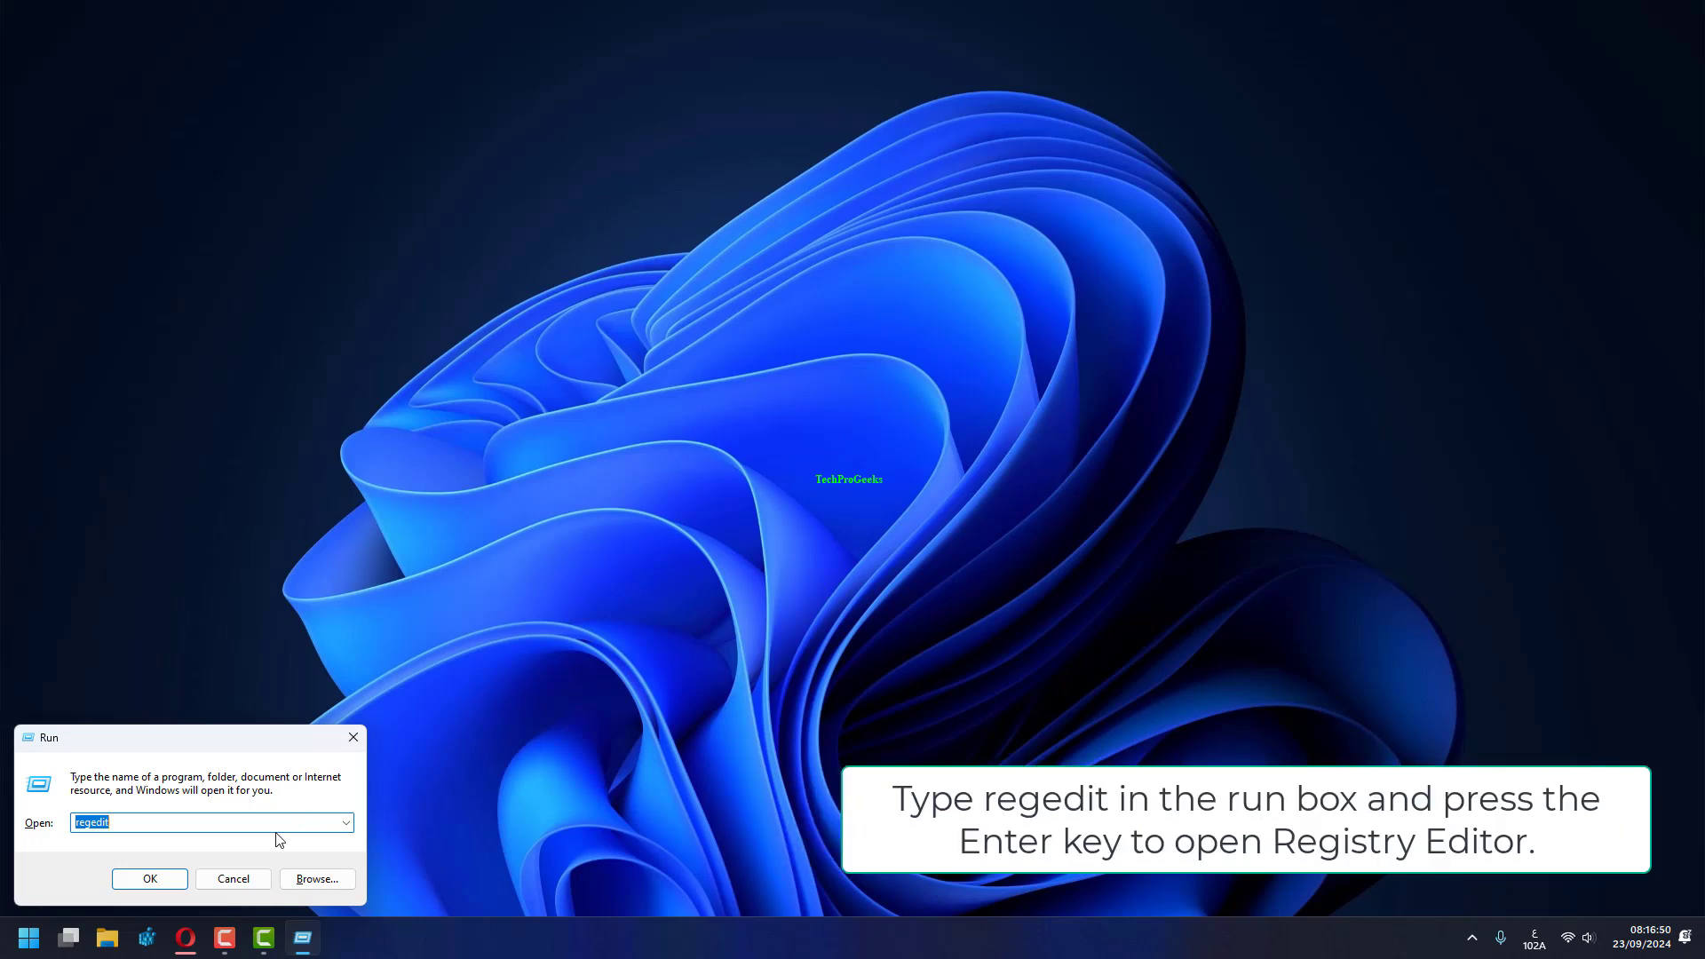
- Launch Registry Editor from the Run box with regedit
click(212, 822)
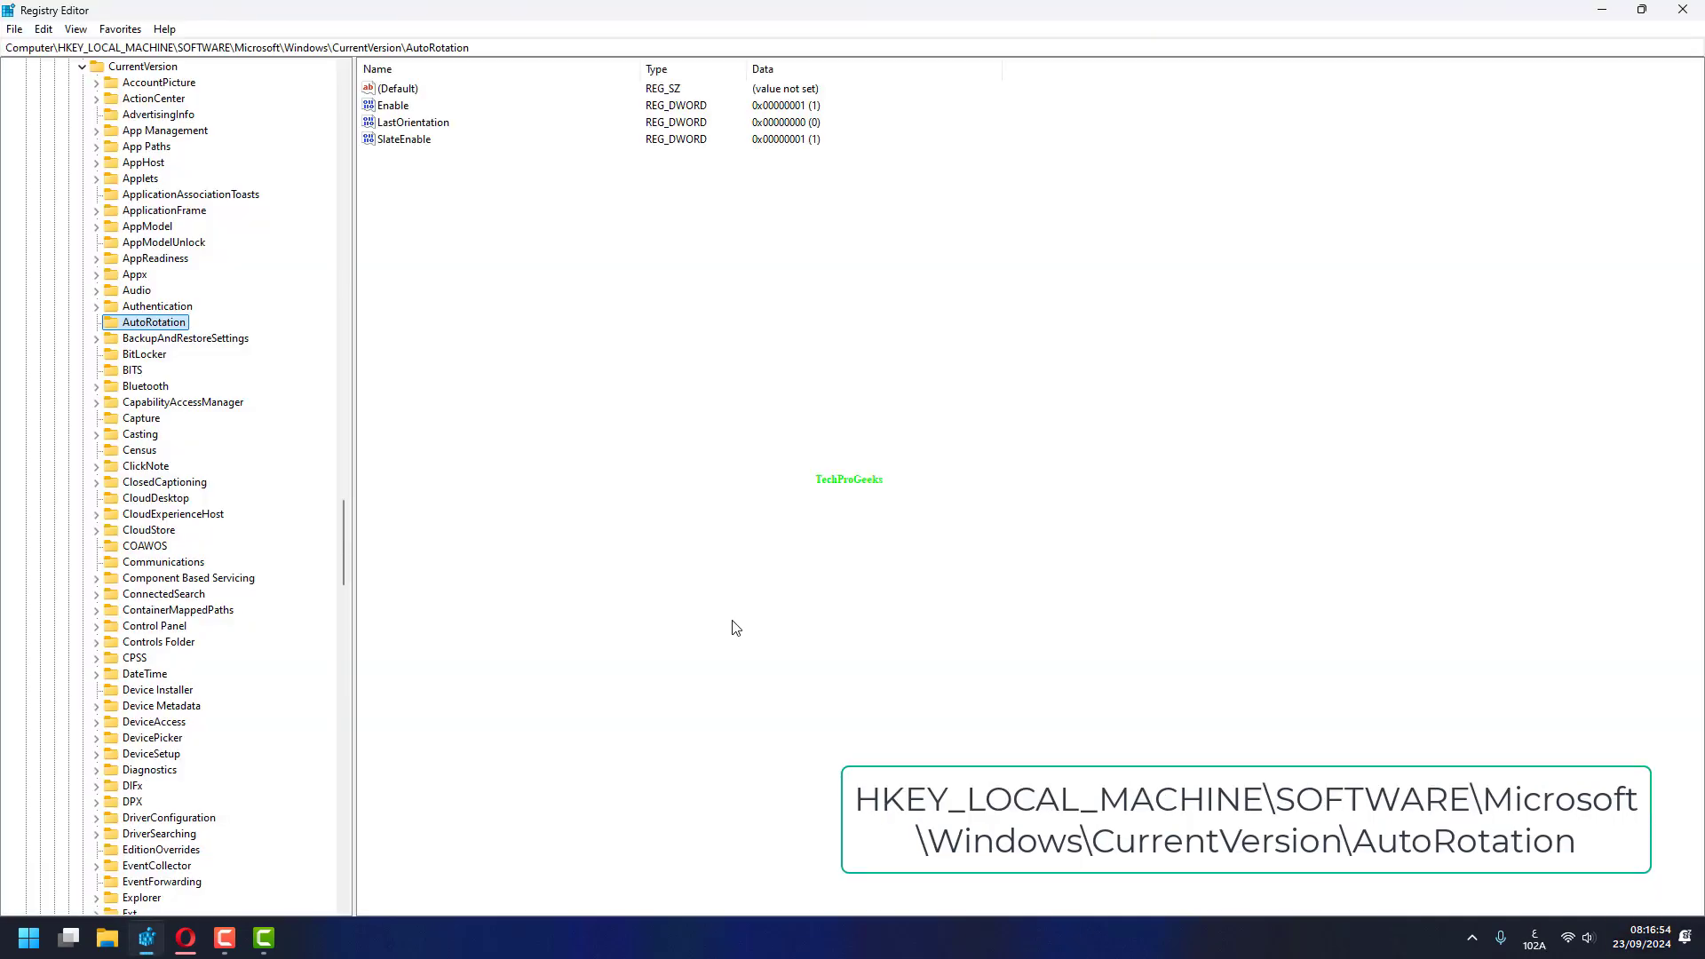
mouse_move(486, 208)
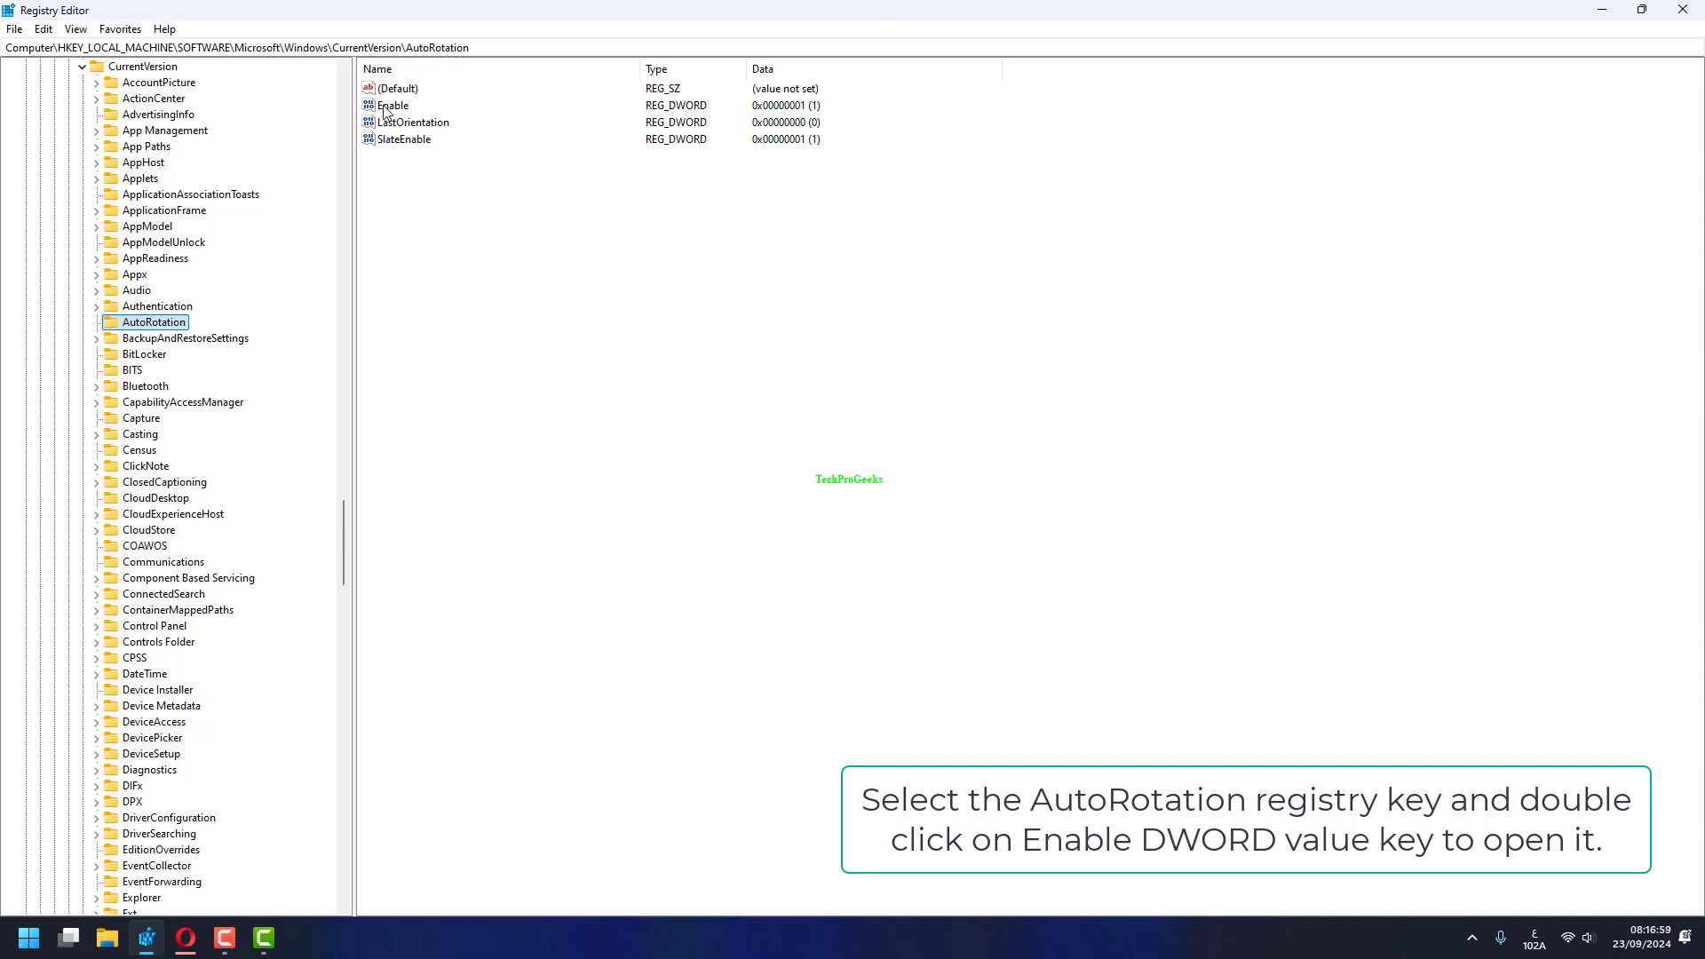
- Check the Enable DWORD's value data of 1 and keep it unchanged
double_click(390, 105)
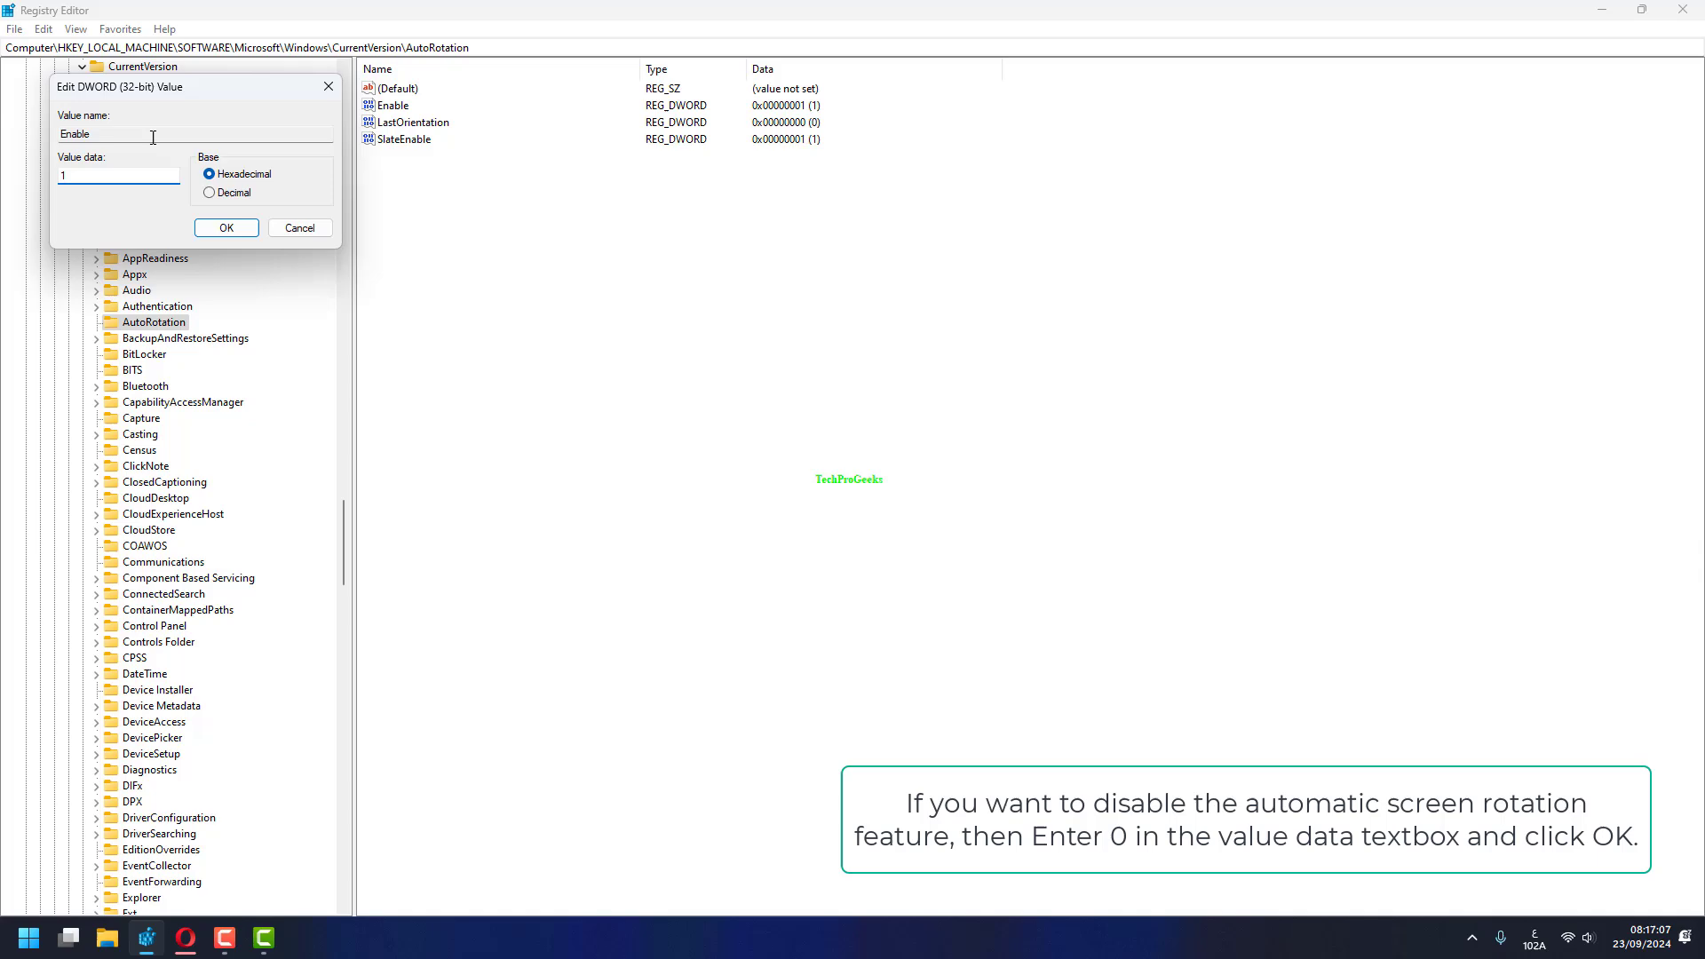
click(225, 228)
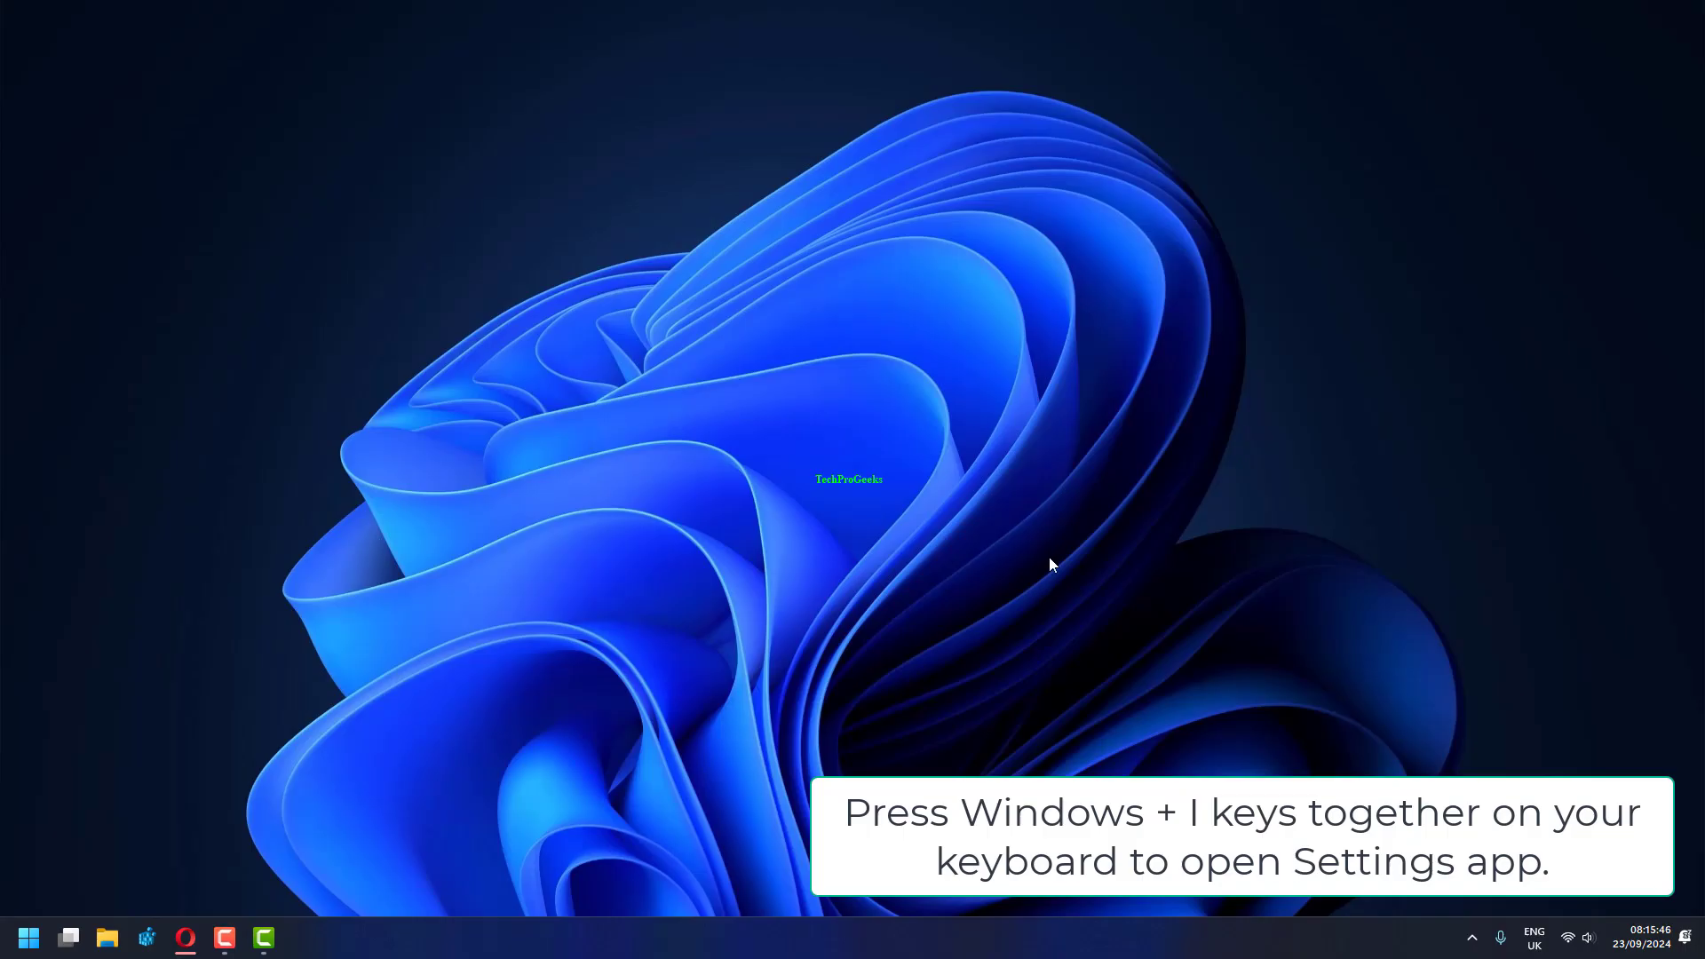
mouse_move(652, 627)
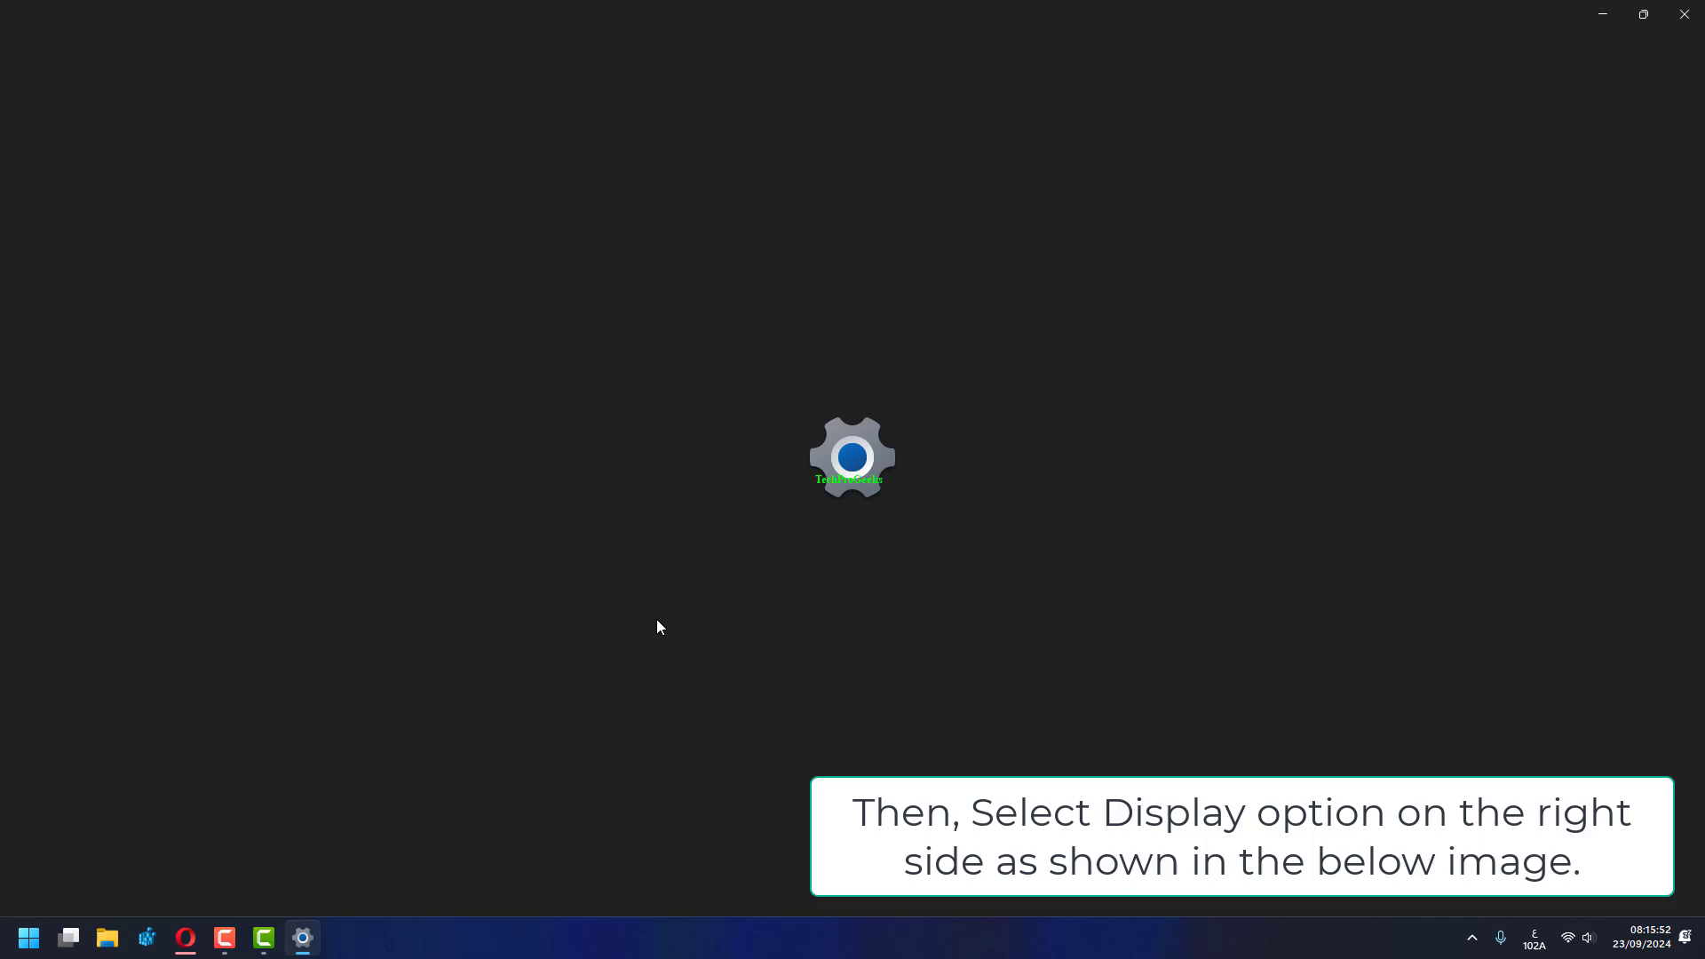
- Go to System › Display showing scale, resolution and orientation settings
click(302, 937)
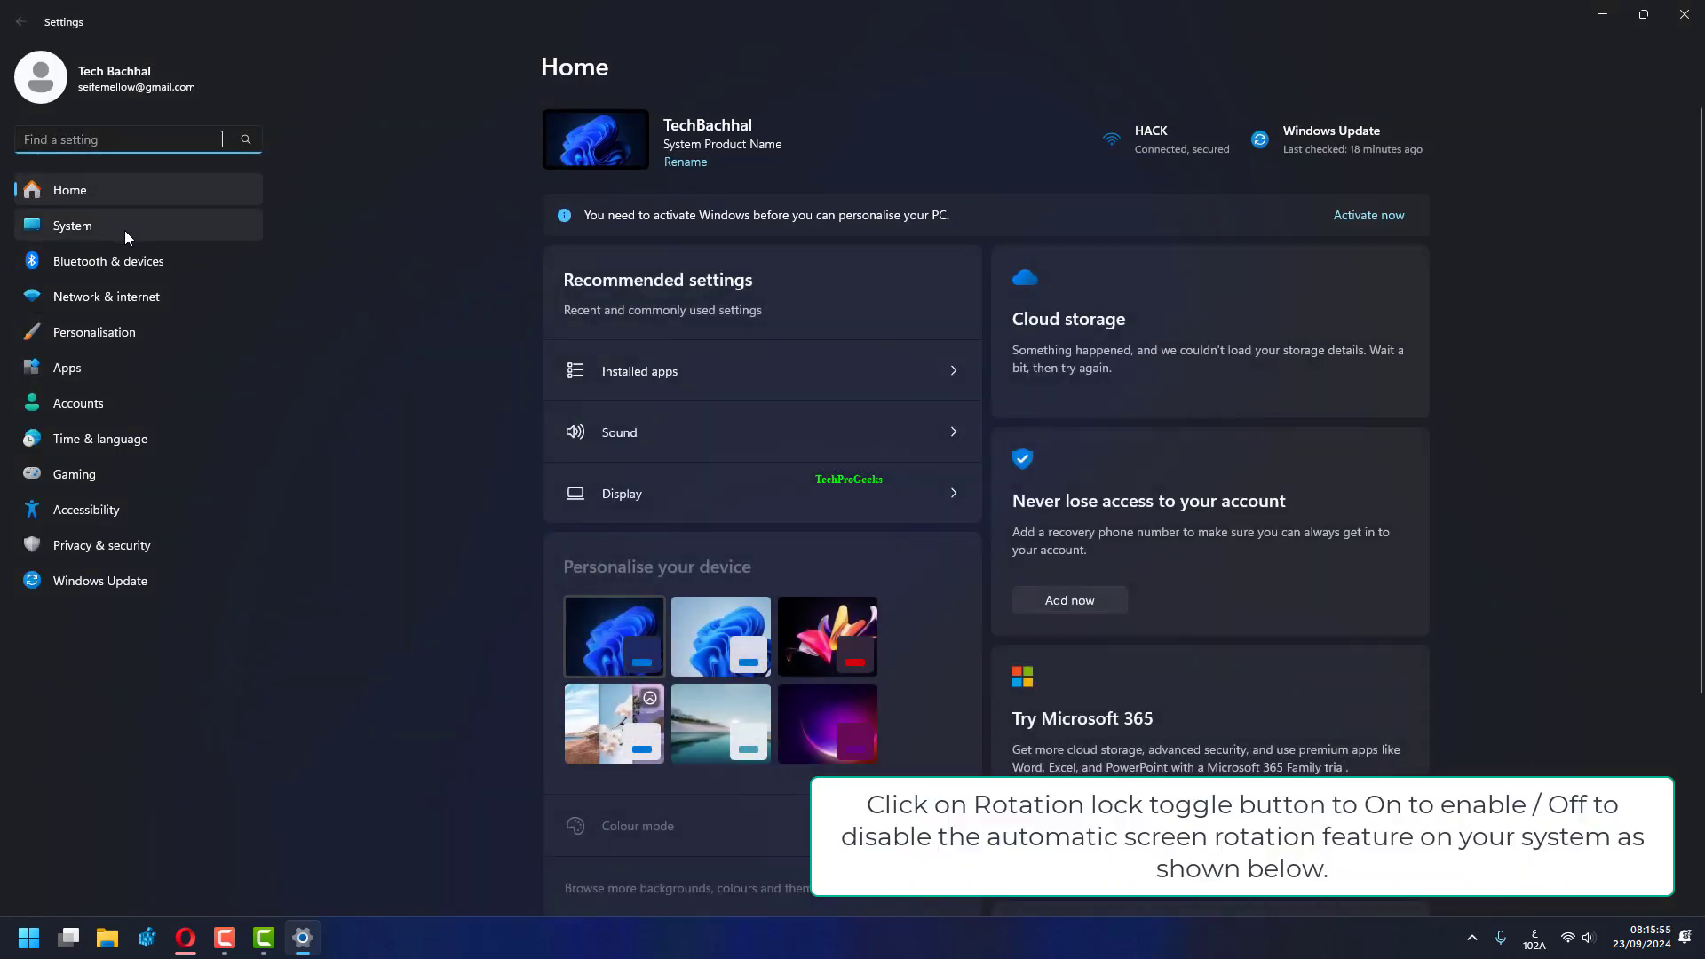
click(73, 226)
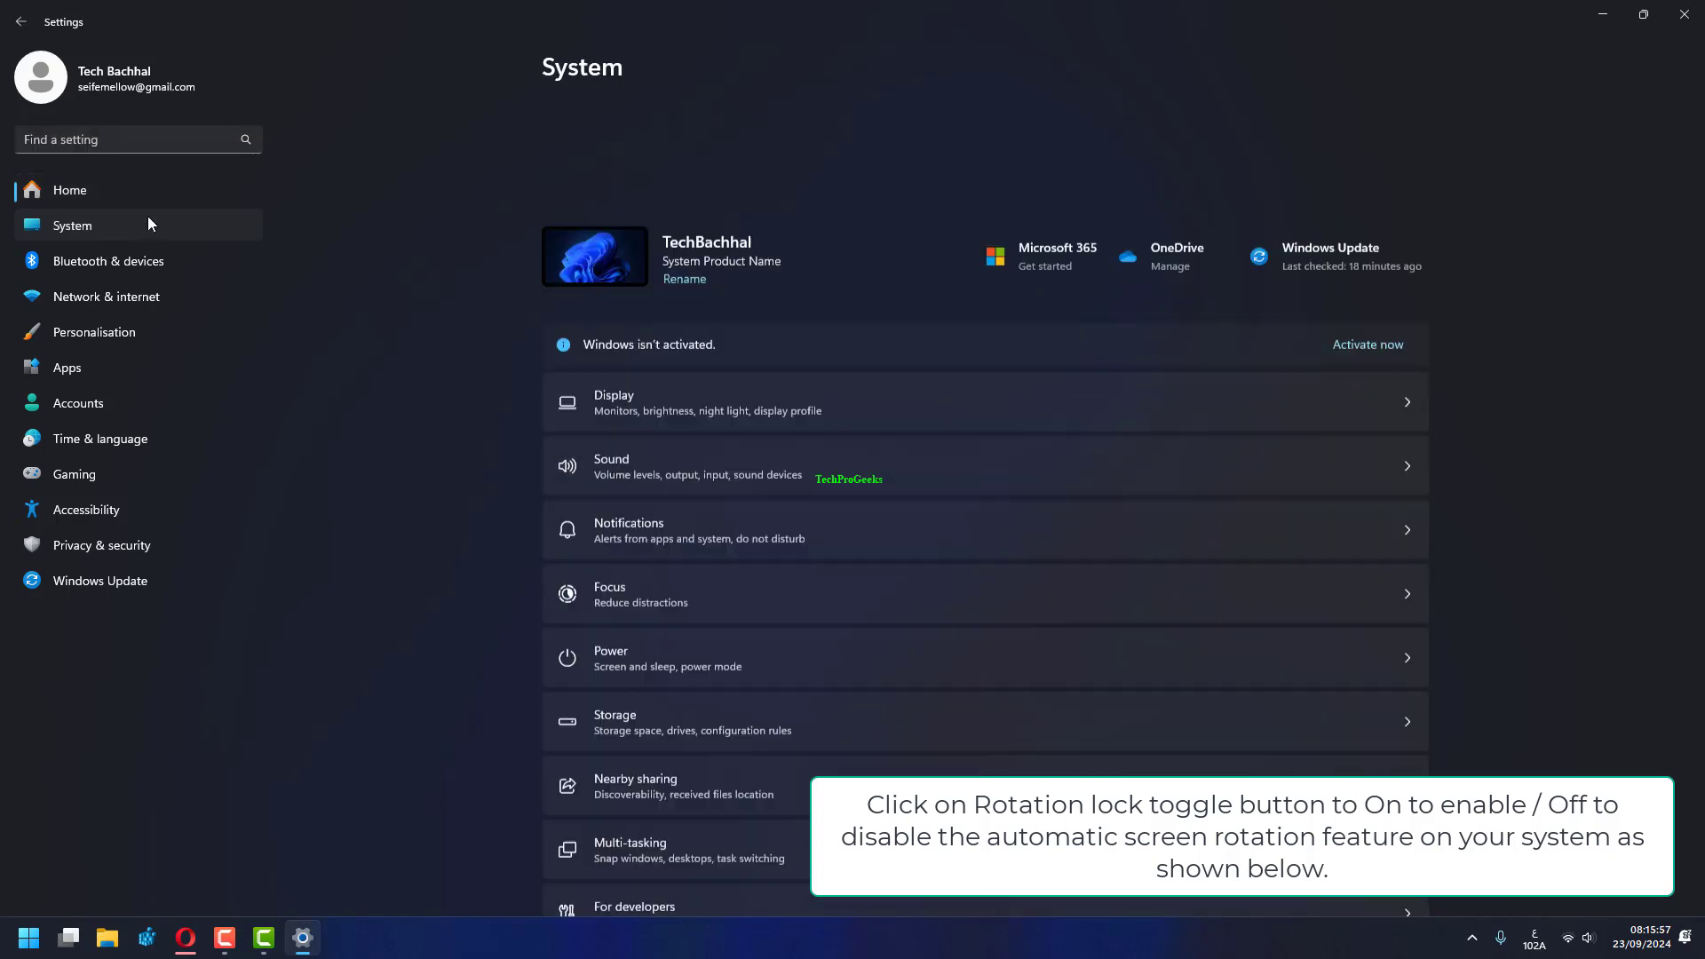
scroll(down, 3)
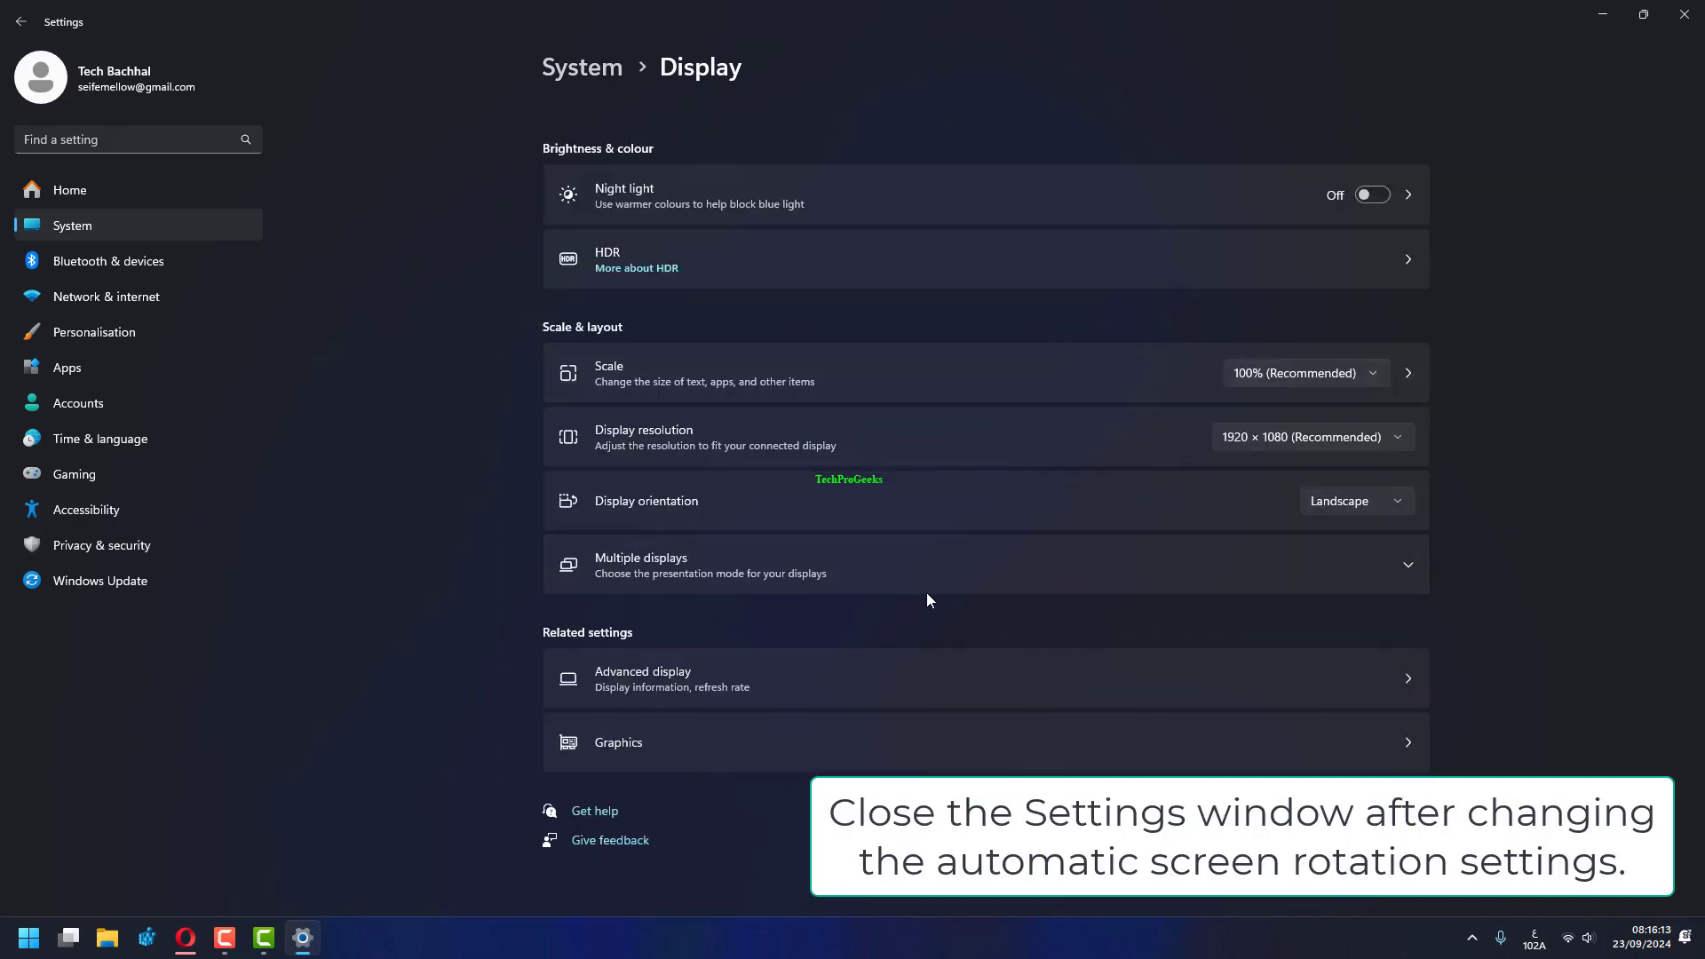
click(1353, 501)
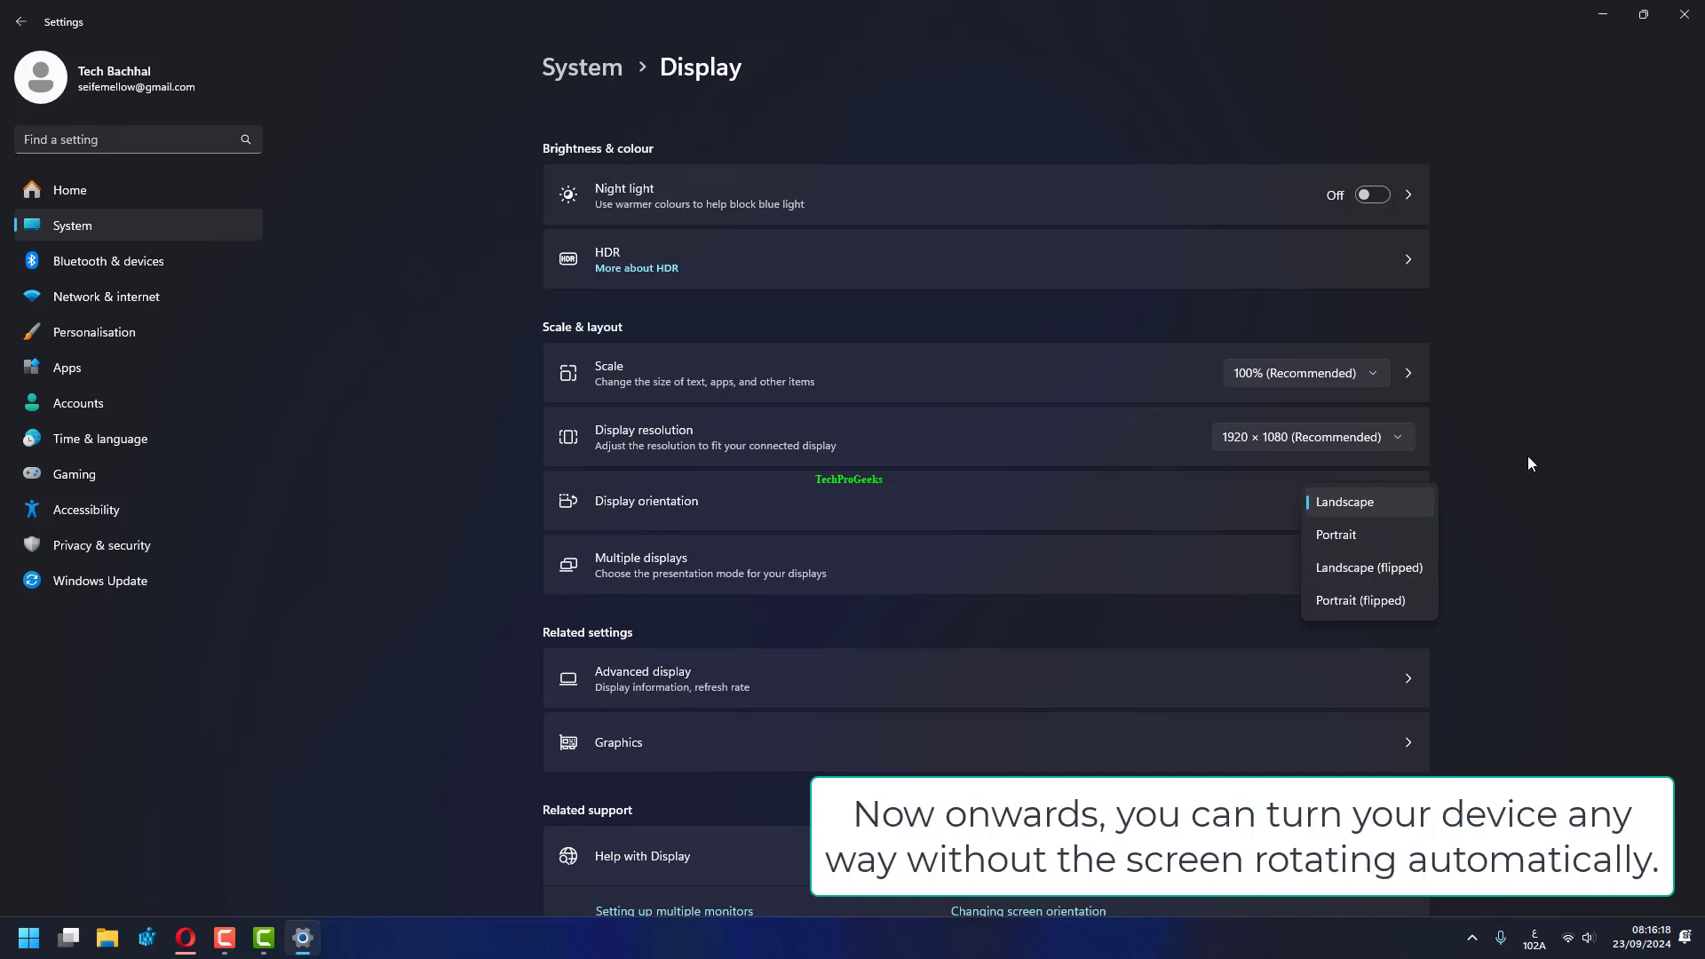
click(1311, 437)
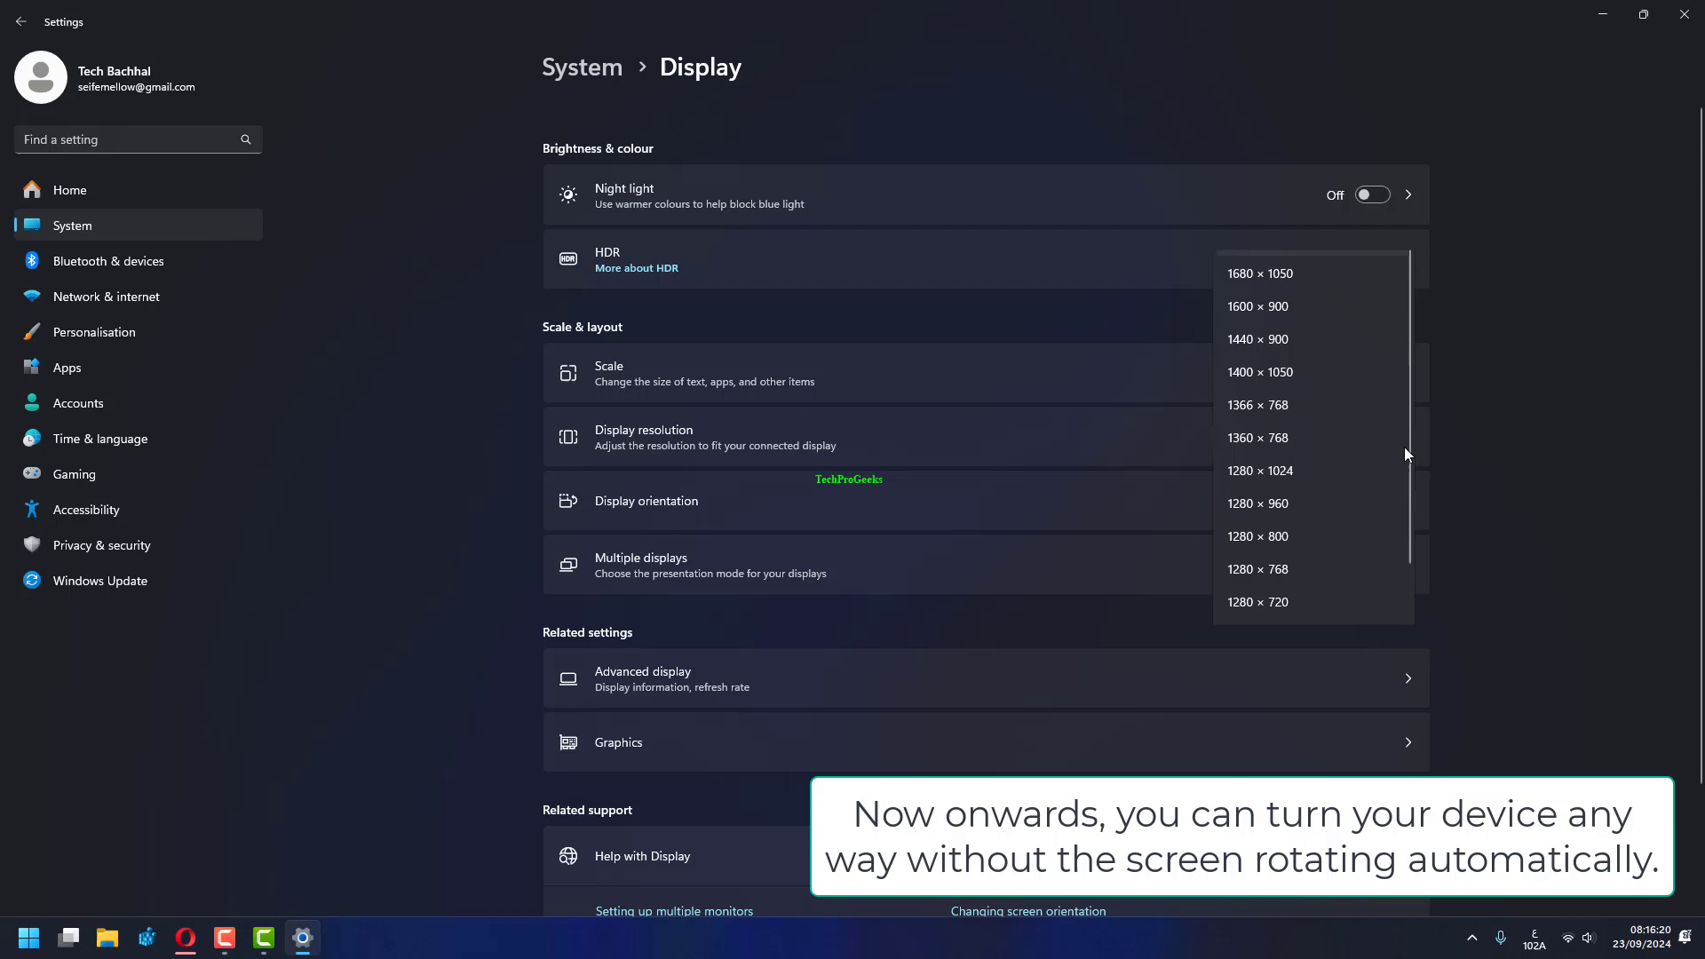